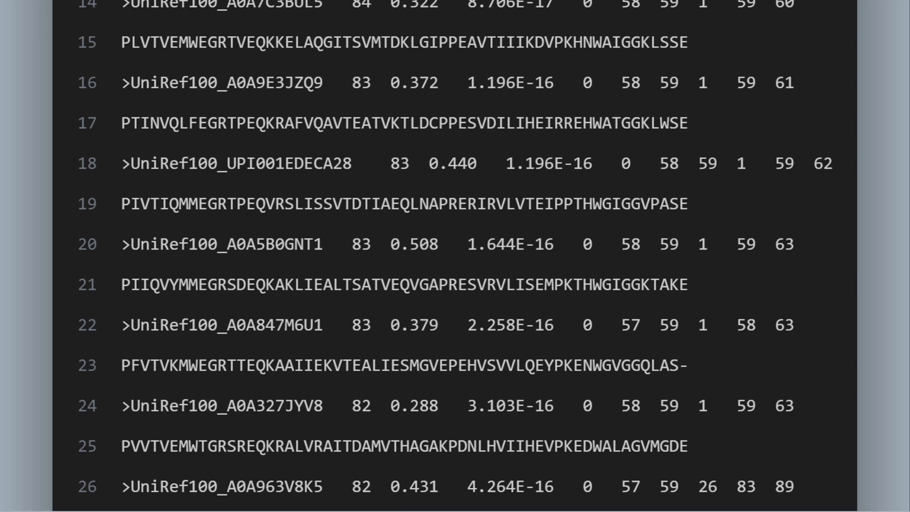
{"action": "scroll", "scroll_direction": "down", "scroll_amount": 3}
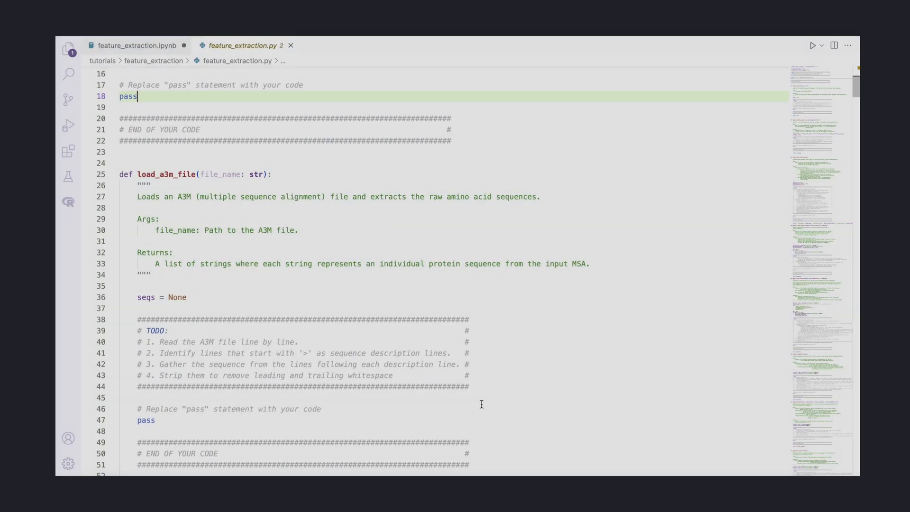
{"action": "scroll", "scroll_direction": "down", "scroll_amount": 3}
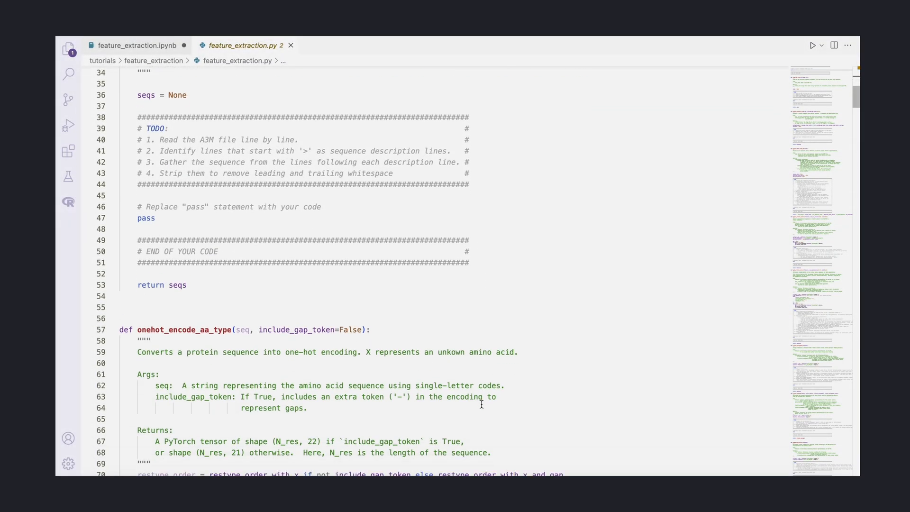
{"action": "scroll", "scroll_direction": "down", "scroll_amount": 3}
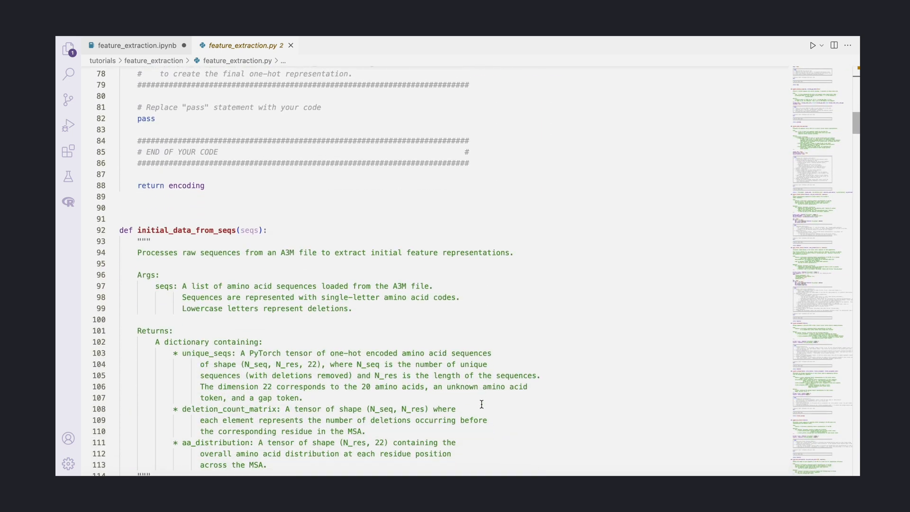
{"action": "scroll", "scroll_direction": "down", "scroll_amount": 3}
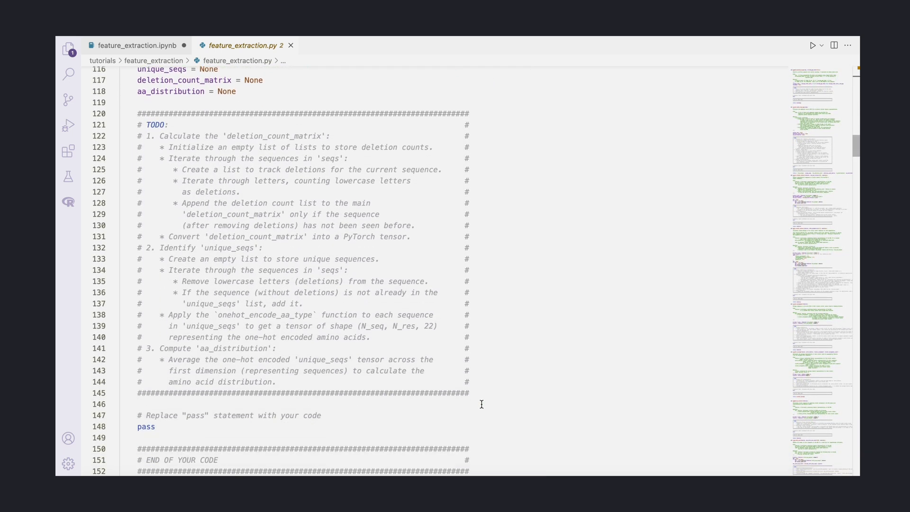